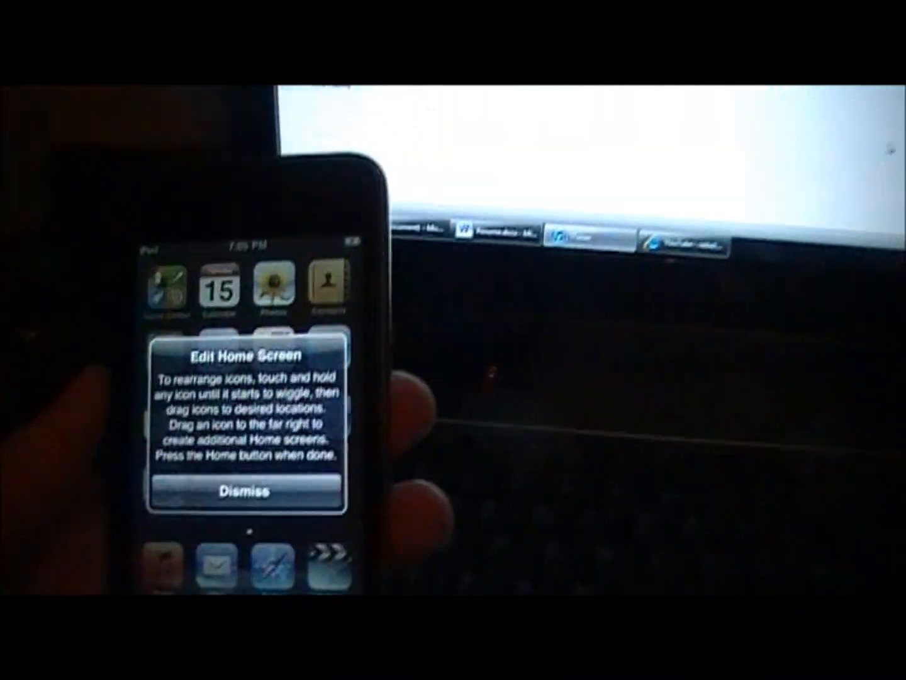
Dismiss the editing notice and confirm in General > About that the iPod runs iOS 4.2.1
click(246, 491)
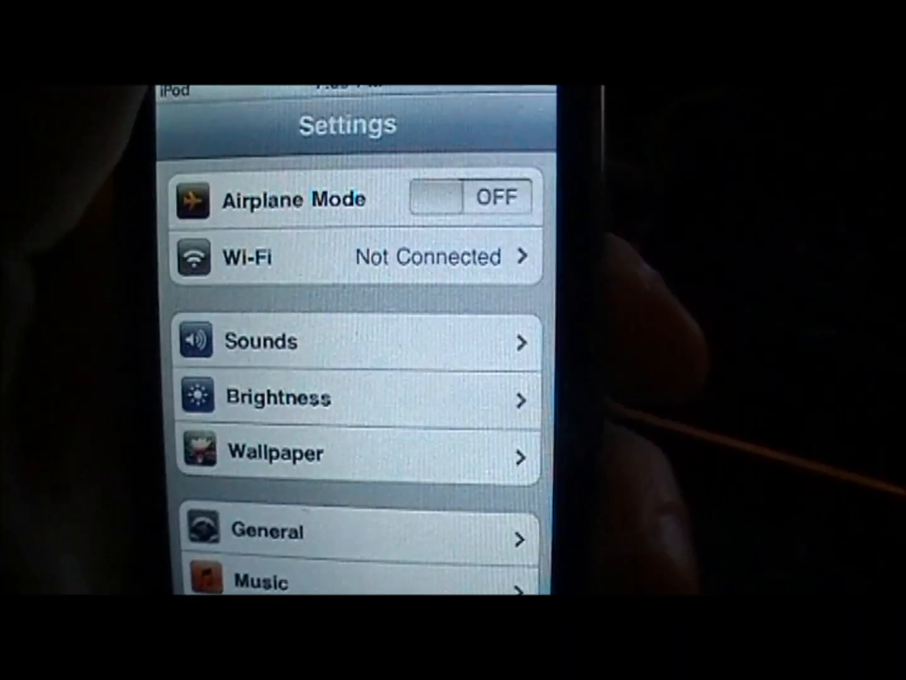
click(353, 531)
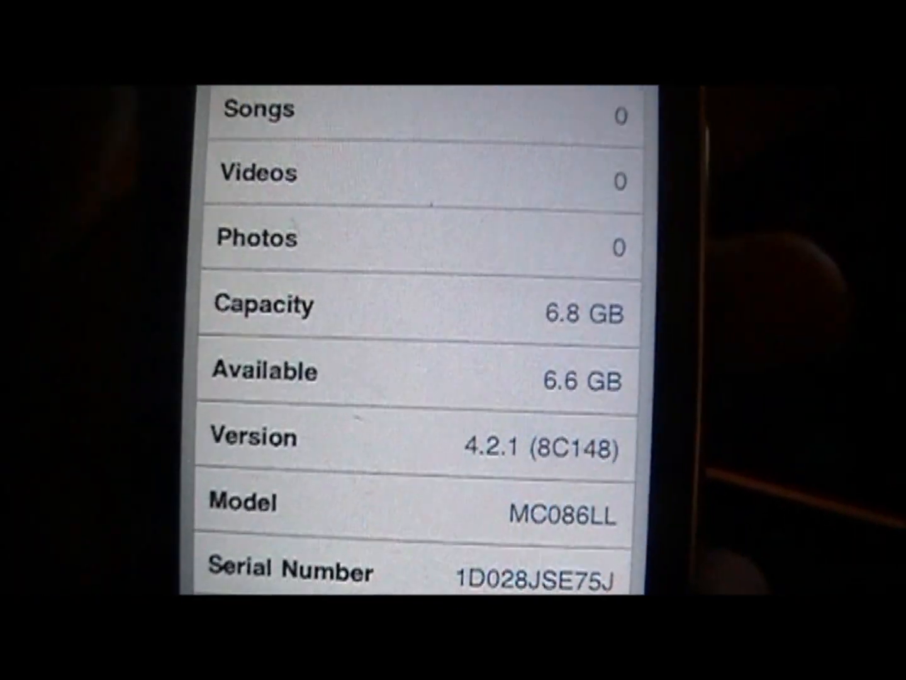
scroll(down, 3)
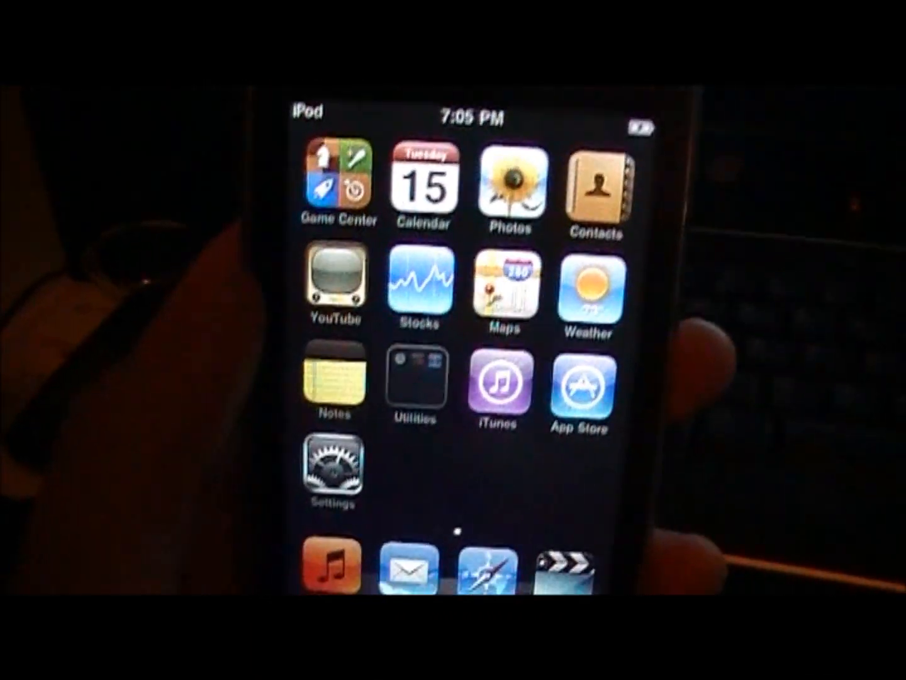
click(417, 384)
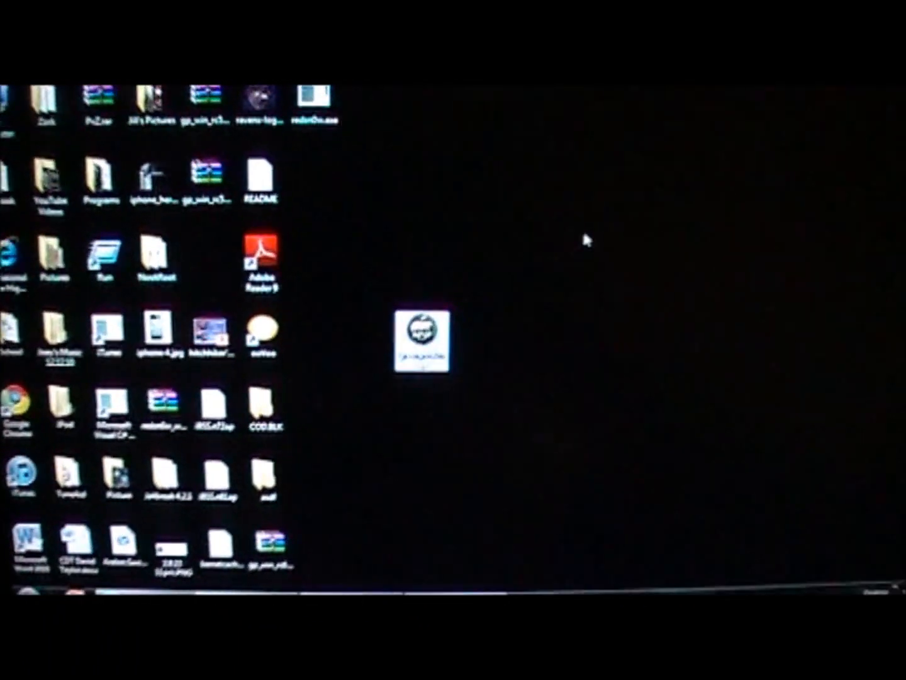
Extract gp_win_rc6_final.zip onto the desktop and launch greenpois0n
right_click(378, 227)
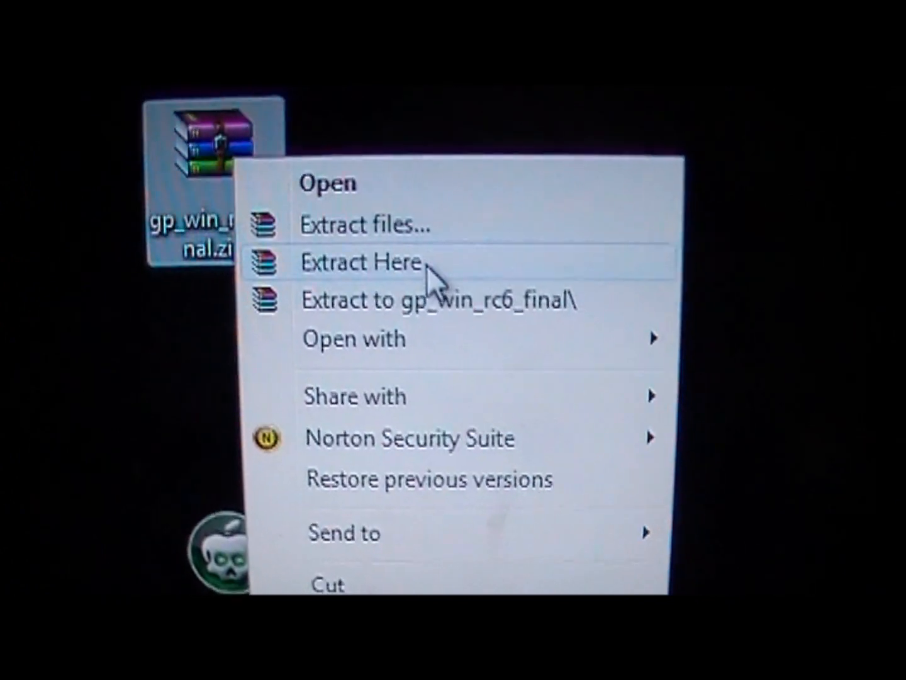
click(360, 263)
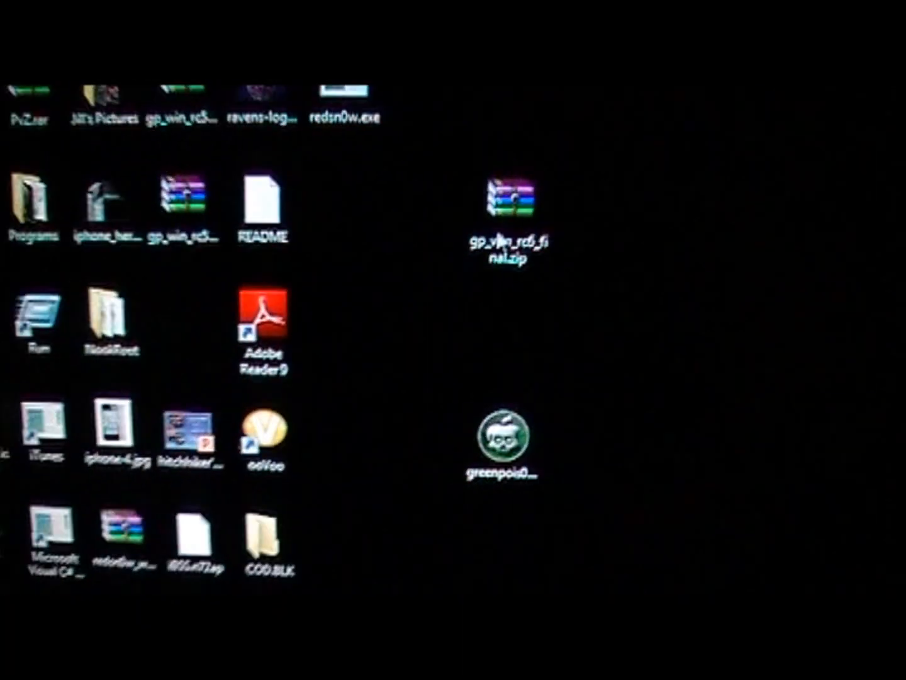
double_click(508, 435)
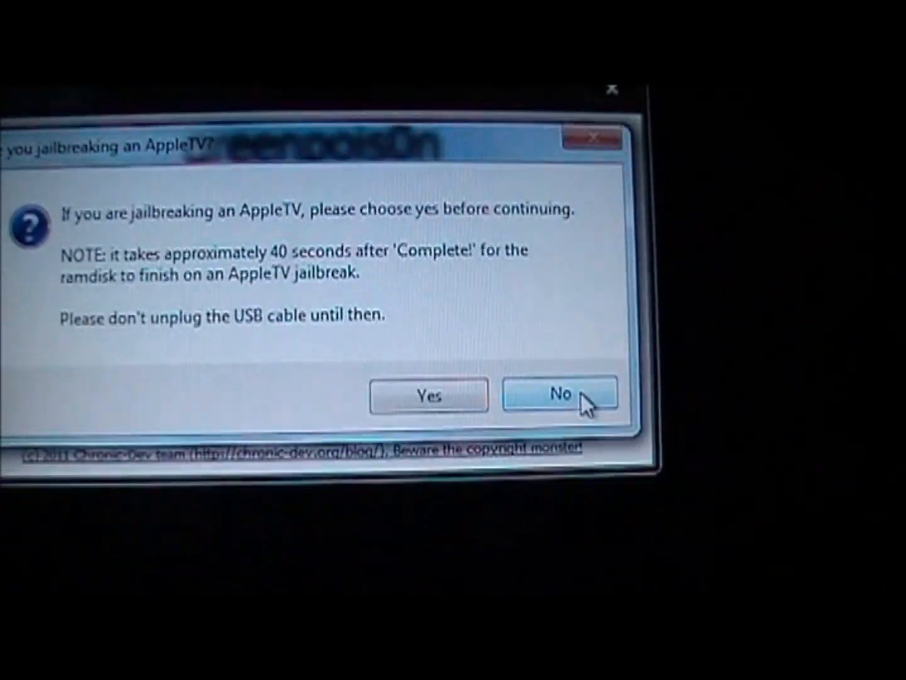
Answer No to the 'Are you jailbreaking an AppleTV?' question
click(558, 396)
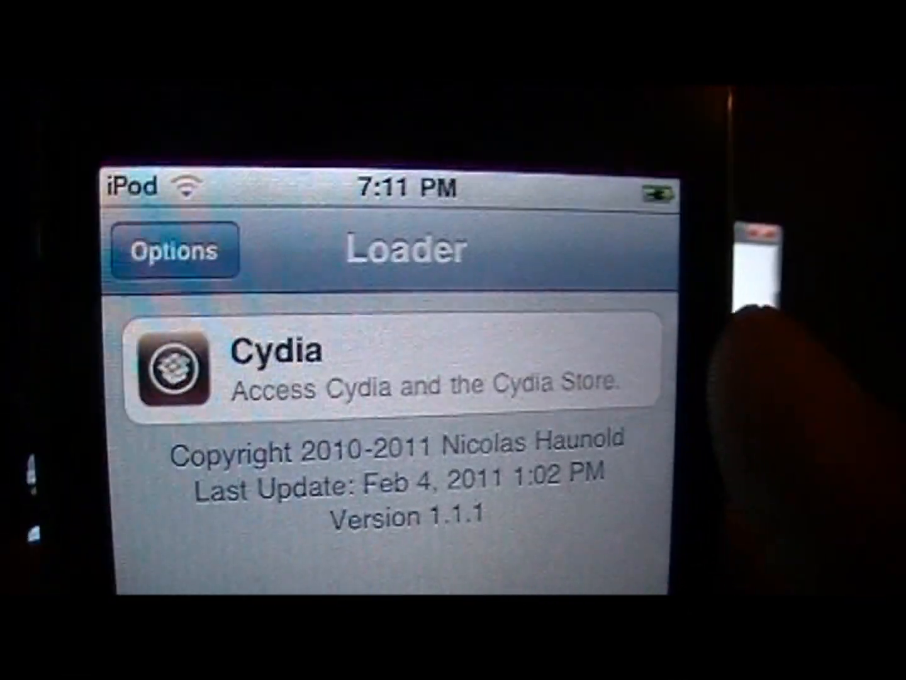
Choose the Cydia entry in Loader and select Install Cydia
click(403, 362)
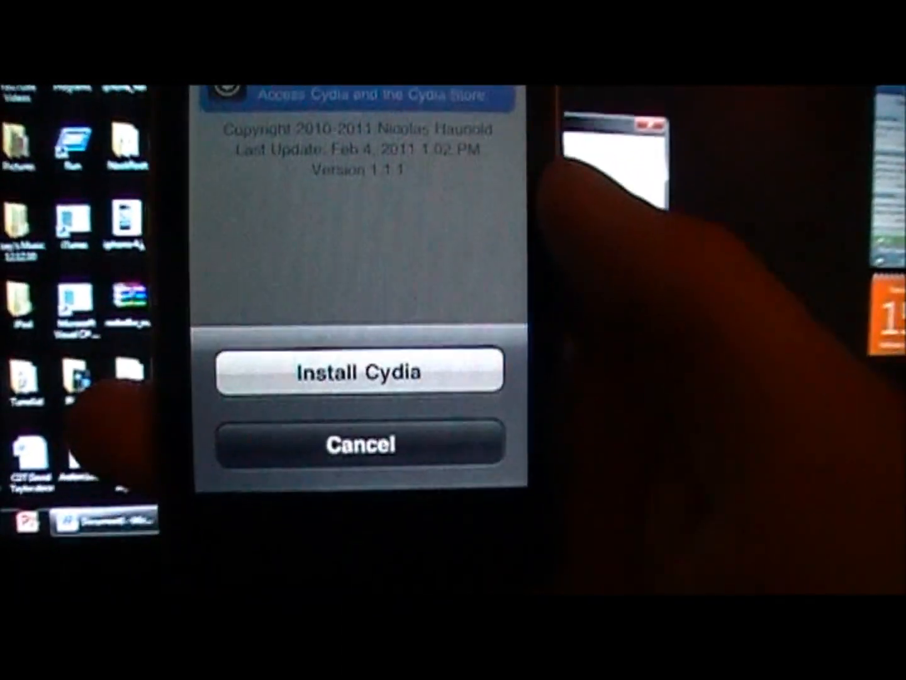
click(359, 371)
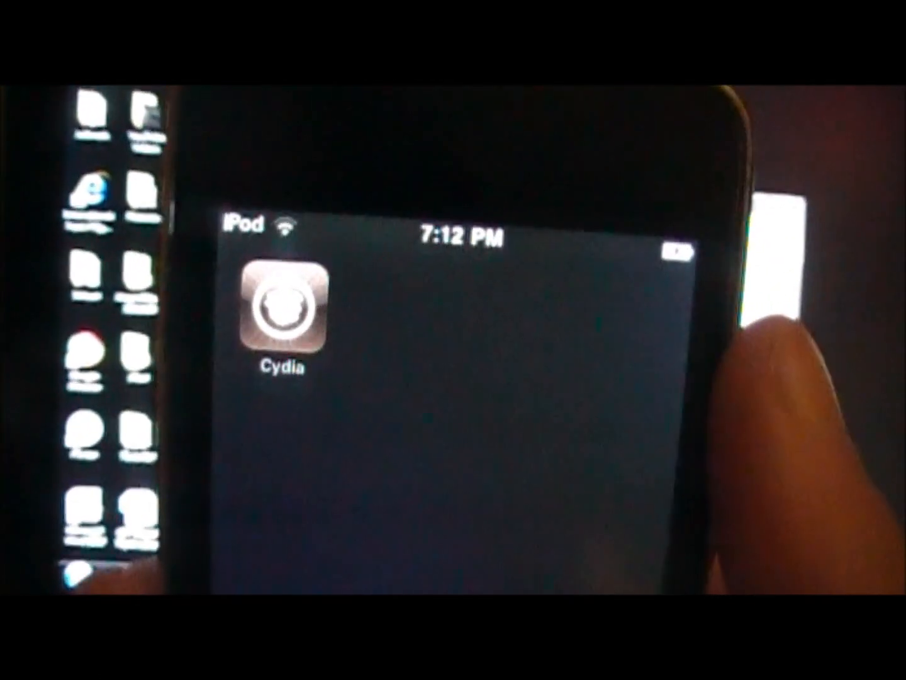
click(281, 308)
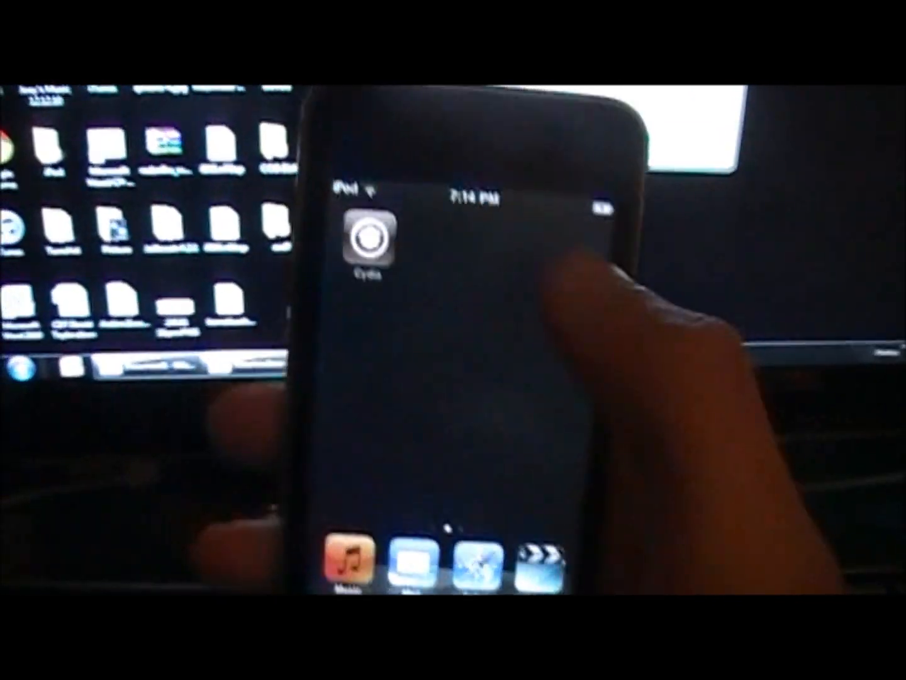
Launch Cydia, choose Developer as the user category, and scroll the Home page
click(360, 245)
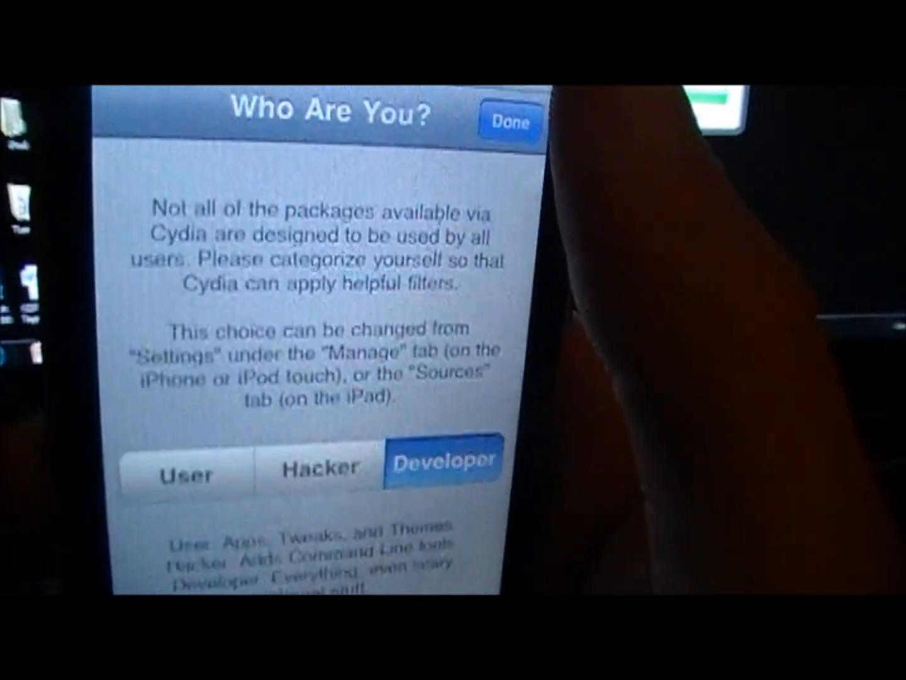
click(511, 121)
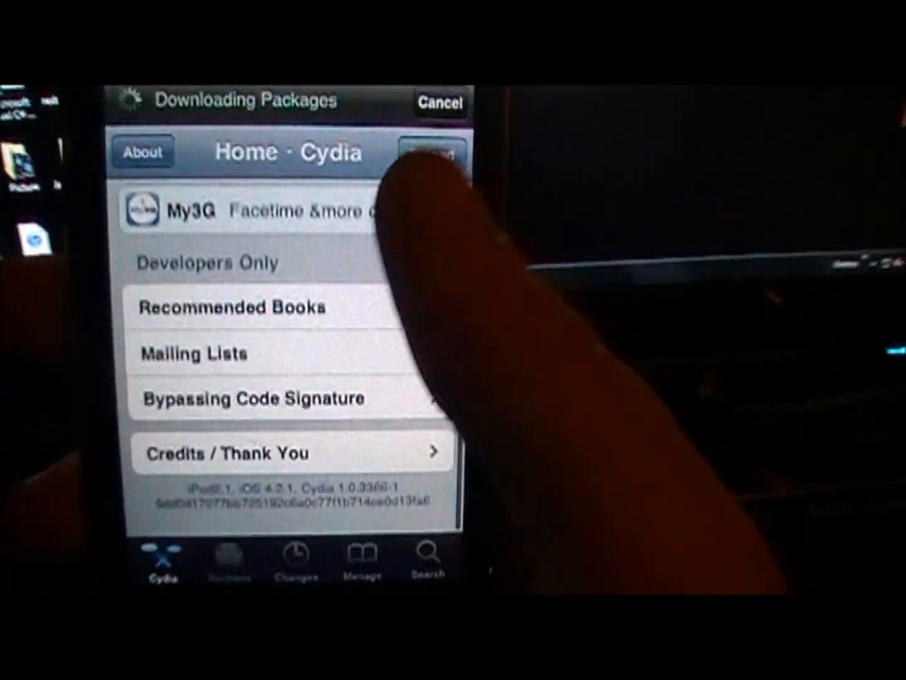
scroll(down, 3)
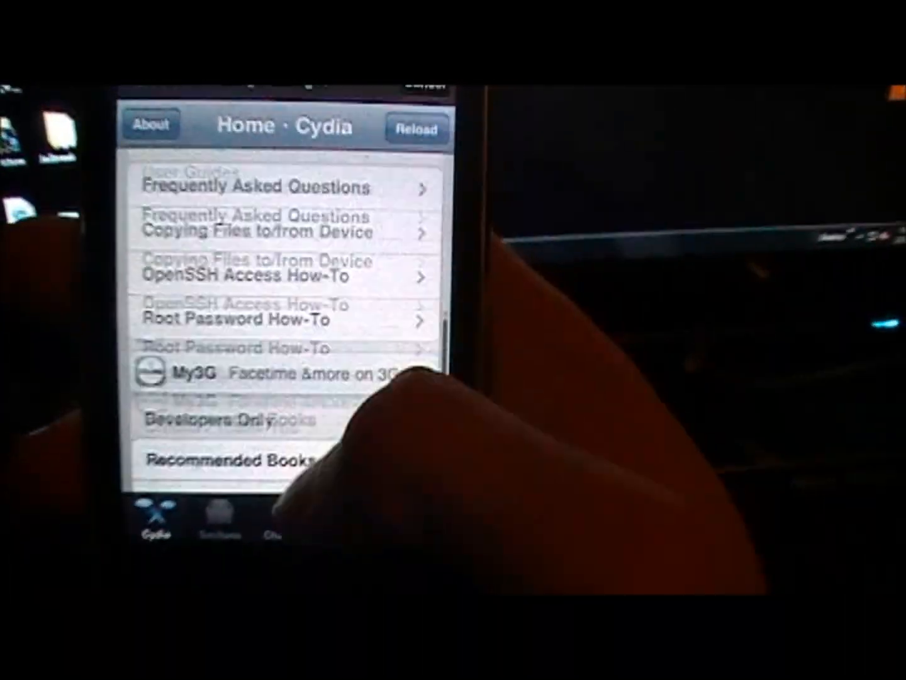